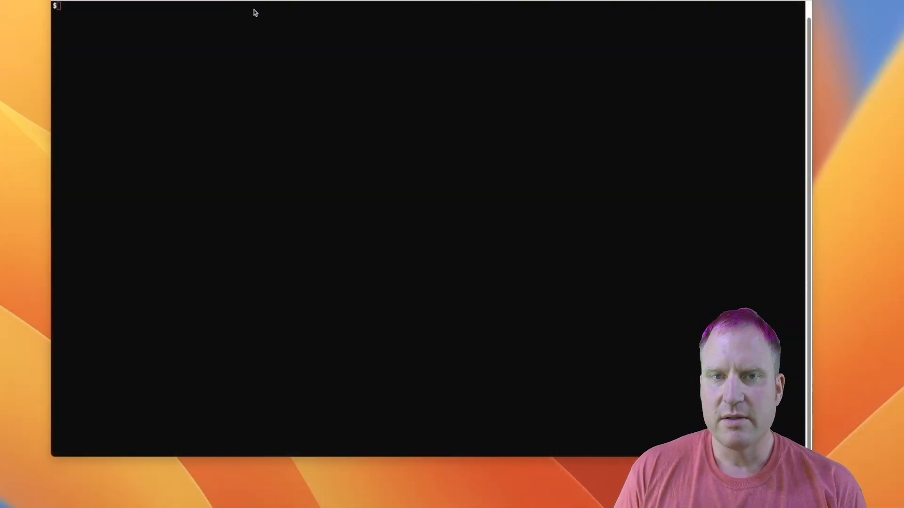
type("ssh user@172.16.170.187")
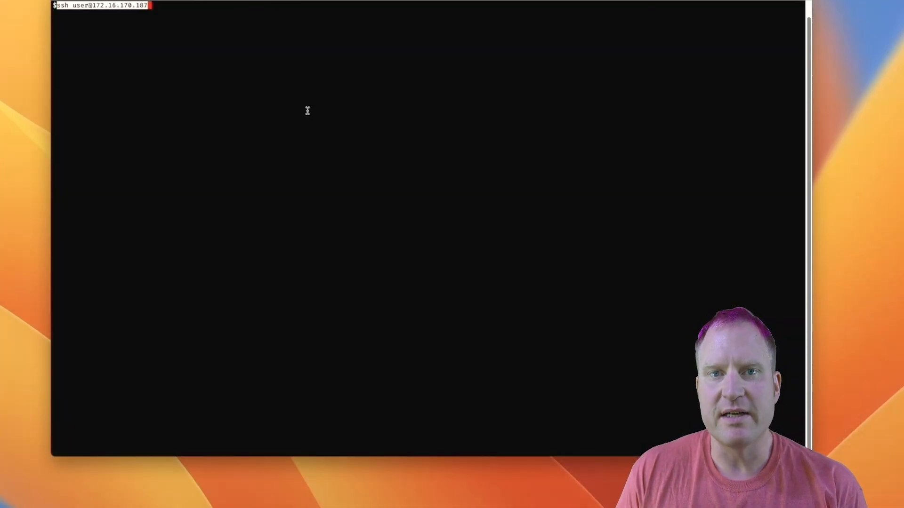
key("Return")
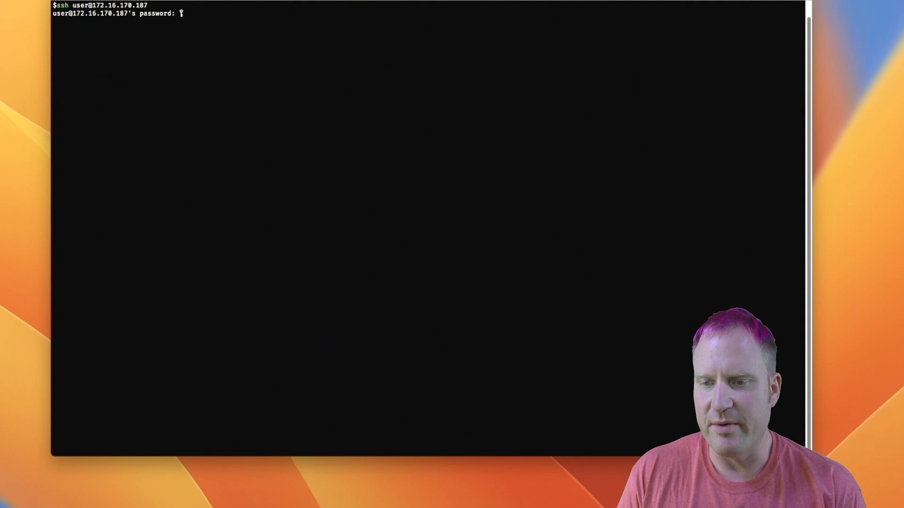
key("Return")
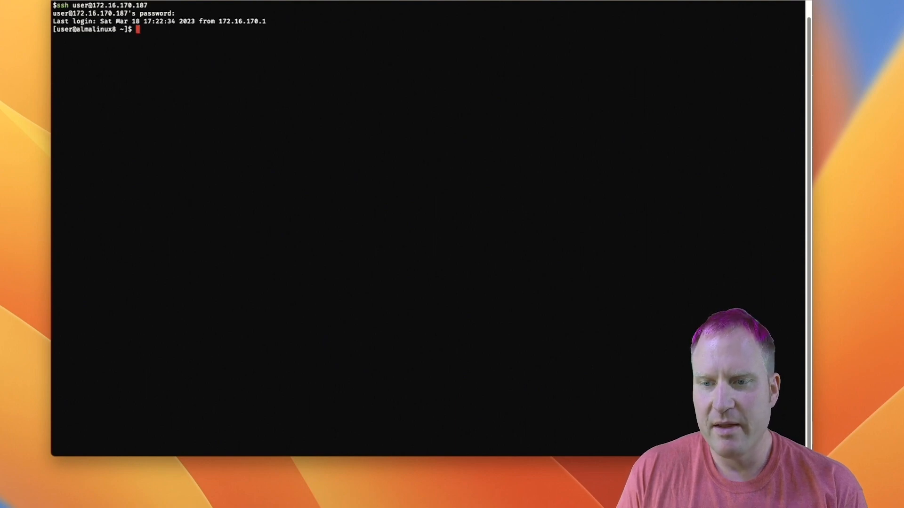
- Run ./installK8s.sh to set the hostname, relax SELinux, disable firewalld and install EPEL
type("./installK8s.sh")
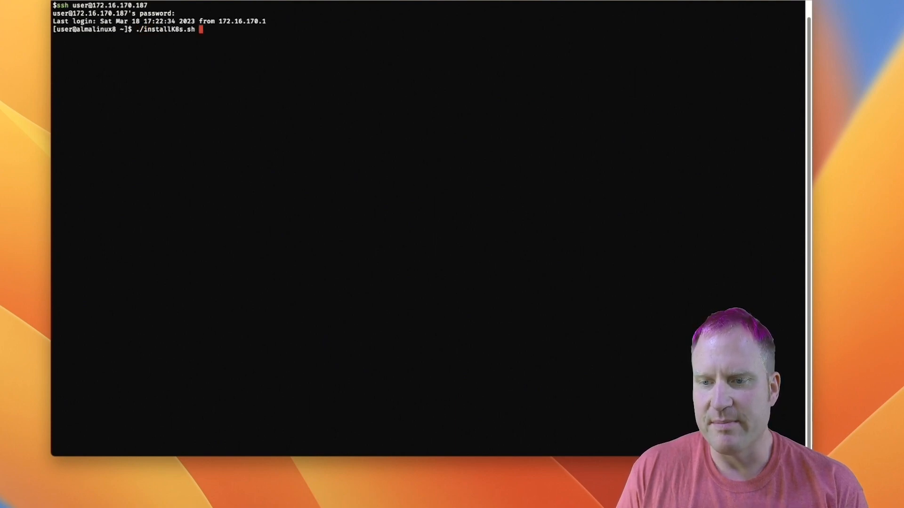
key("Return")
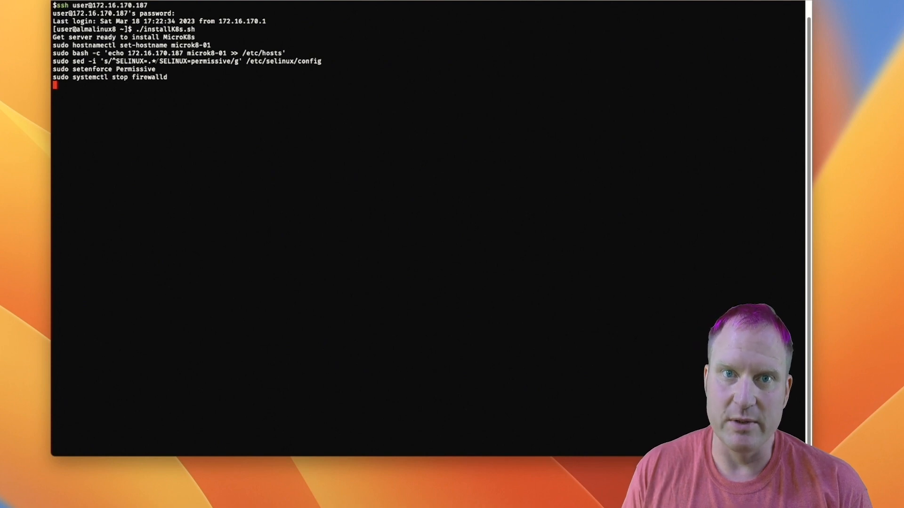
key("Return")
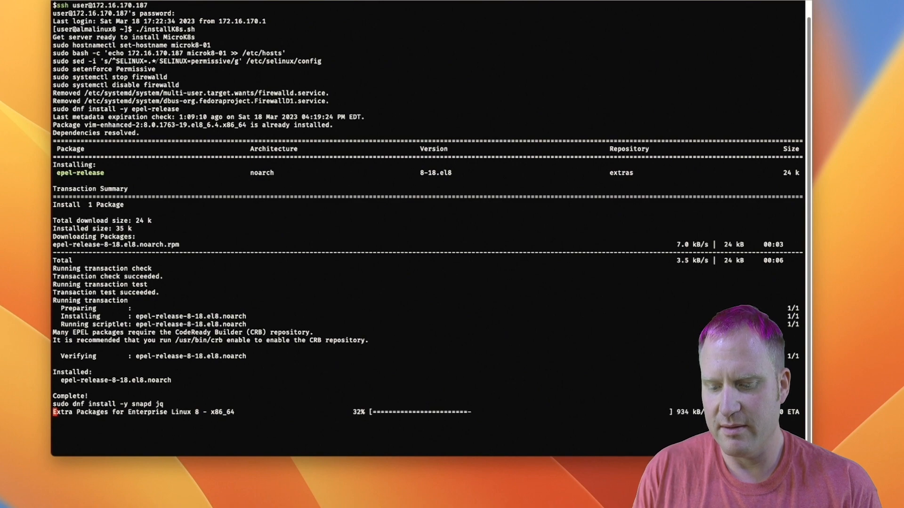
- Follow the script output as snapd and jq install and the snapd socket is enabled
scroll("down", 3)
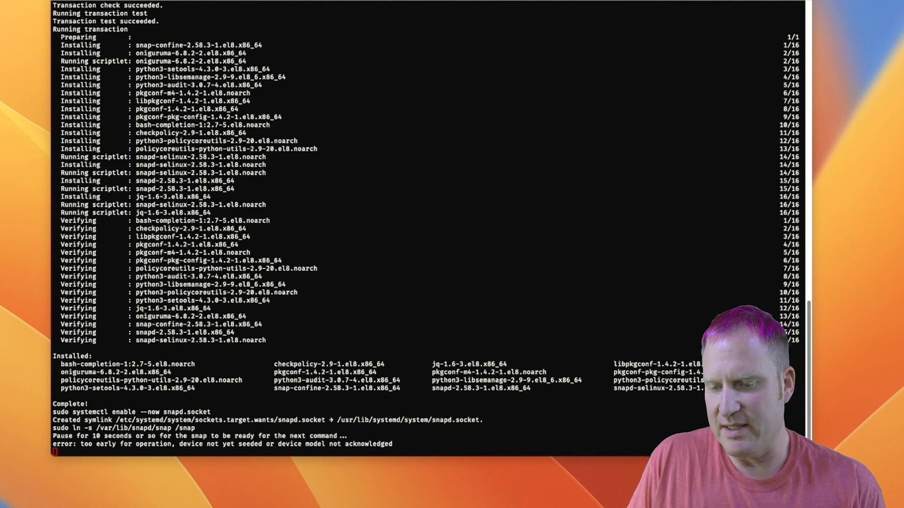
mouse_move(279, 457)
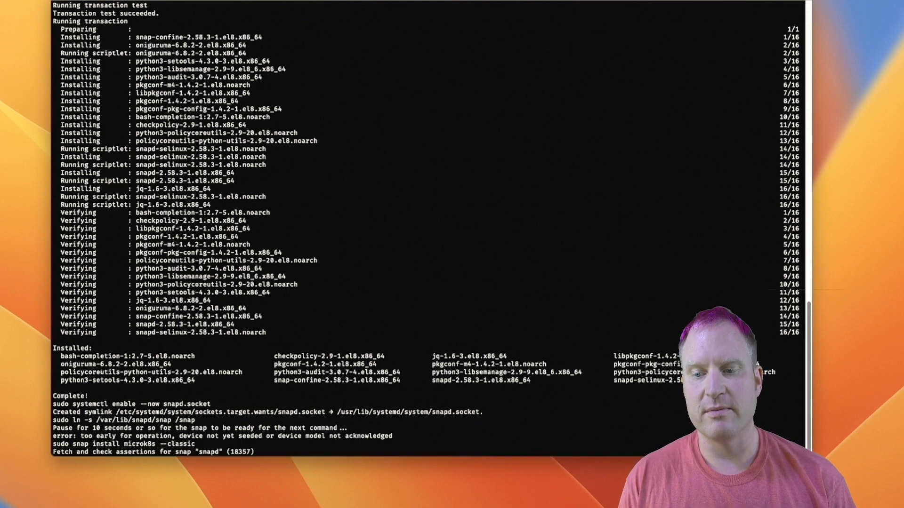
- Follow the output as MicroK8s 1.26.1 installs, kubectl is aliased and the user joins microk8s
scroll("down", 3)
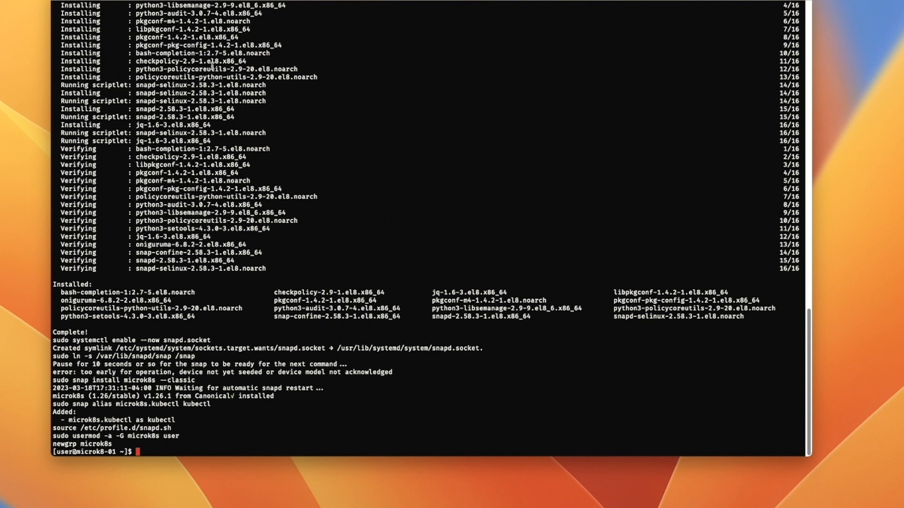
- Run ./2-install.sh to create ~/.kube config and enable dns, ingress, hostpath-storage and helm
type("./2-install.sh")
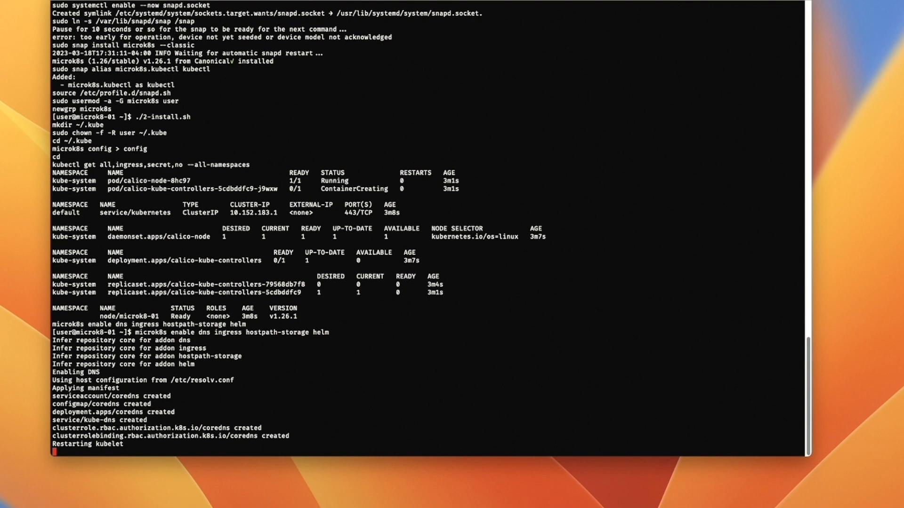
scroll("down", 3)
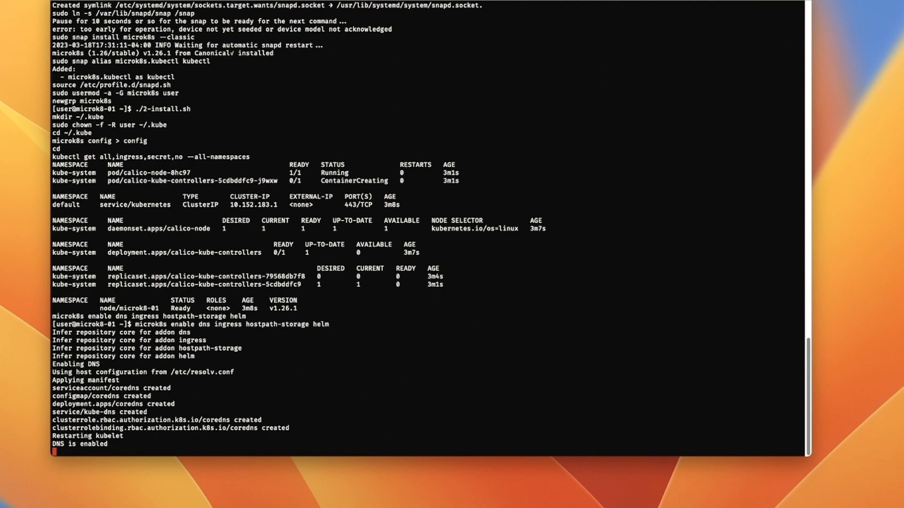
scroll("down", 3)
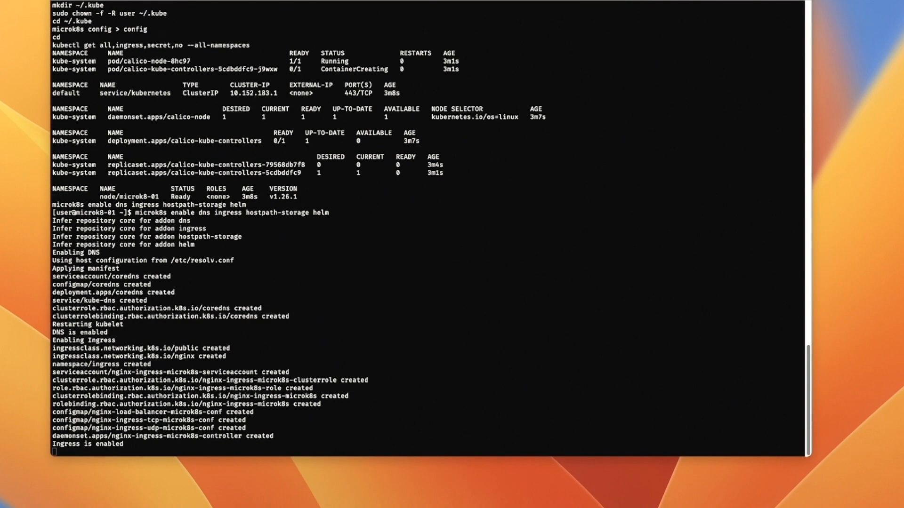
scroll("down", 3)
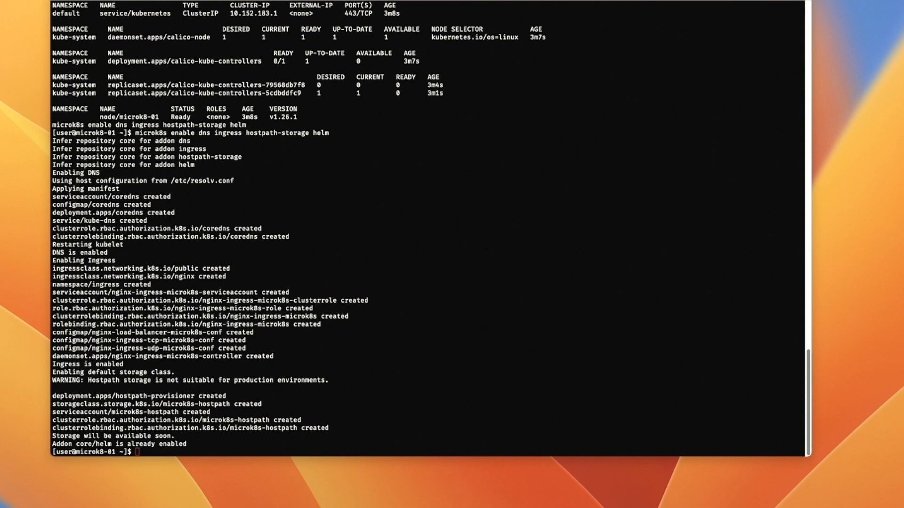
mouse_move(407, 371)
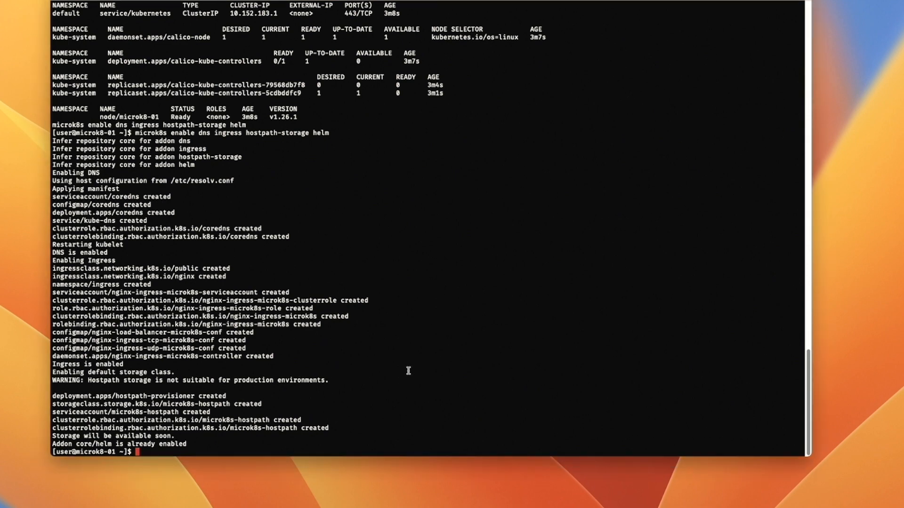
- Enable MetalLB with address pool 172.16.170.240-172.16.170.245 via microk8s enable
type("microk8s enable metallb:172.16.170.240-172.16.170.245")
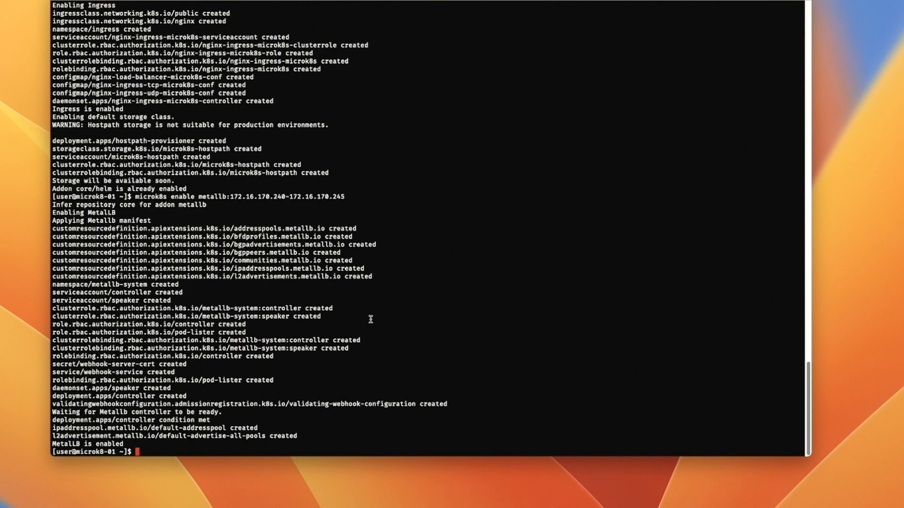
mouse_move(400, 267)
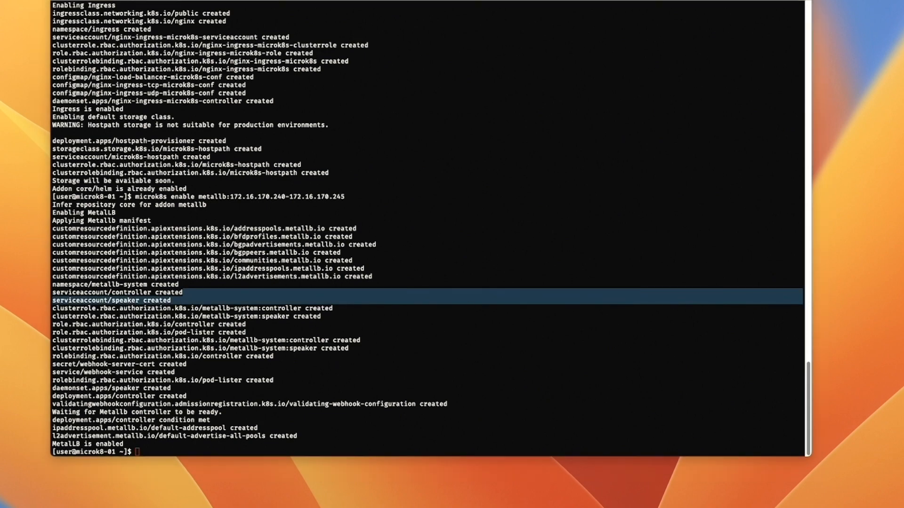
- Alias microk8s.helm to helm with sudo snap alias
type("sudo snap alias microk8s.helm helm")
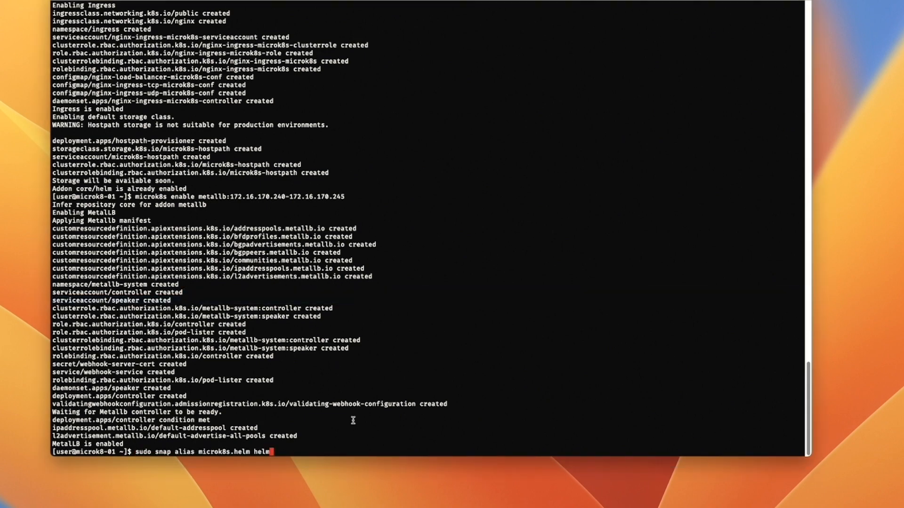
key("Return")
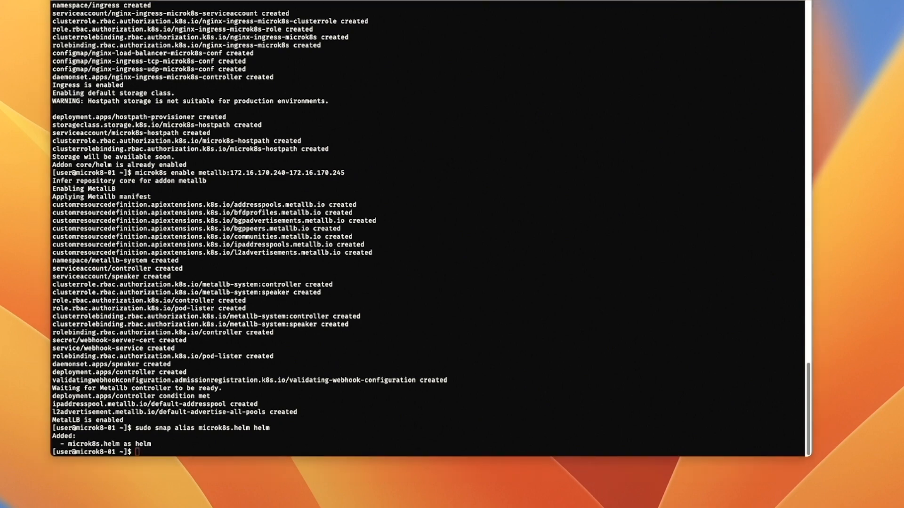
- List all,ingress,secret,no resources across all namespaces with kubectl get
type("kubectl get all,ingress,secret,no --all-namespaces")
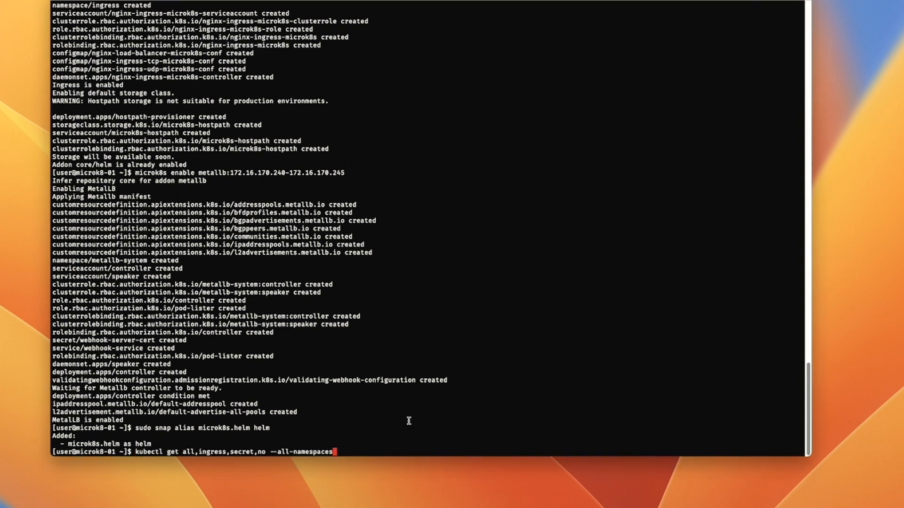
key("Return")
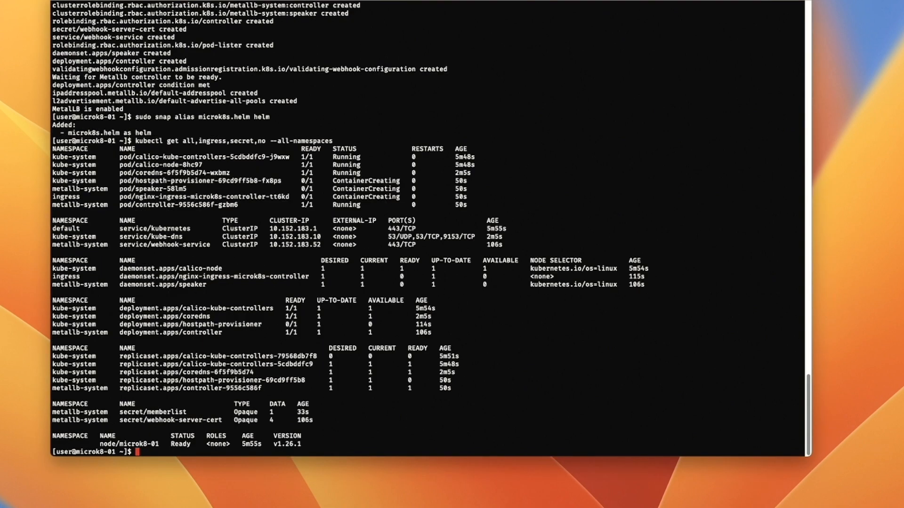